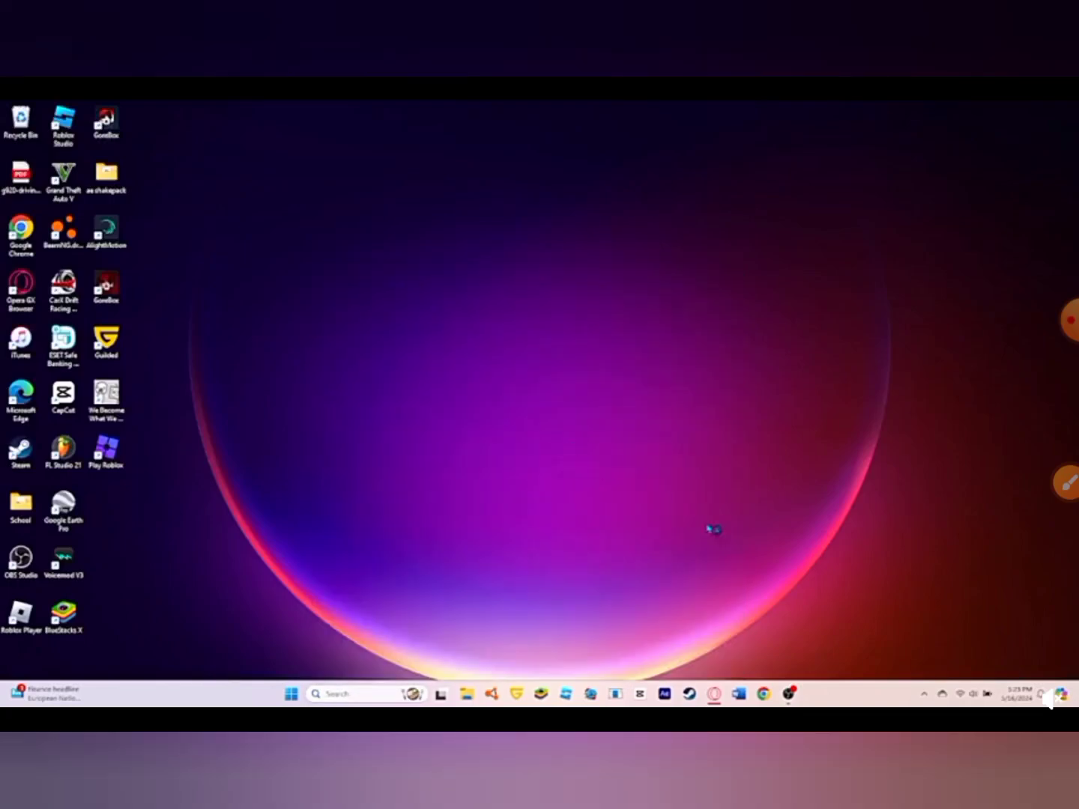
mouse_move(733, 546)
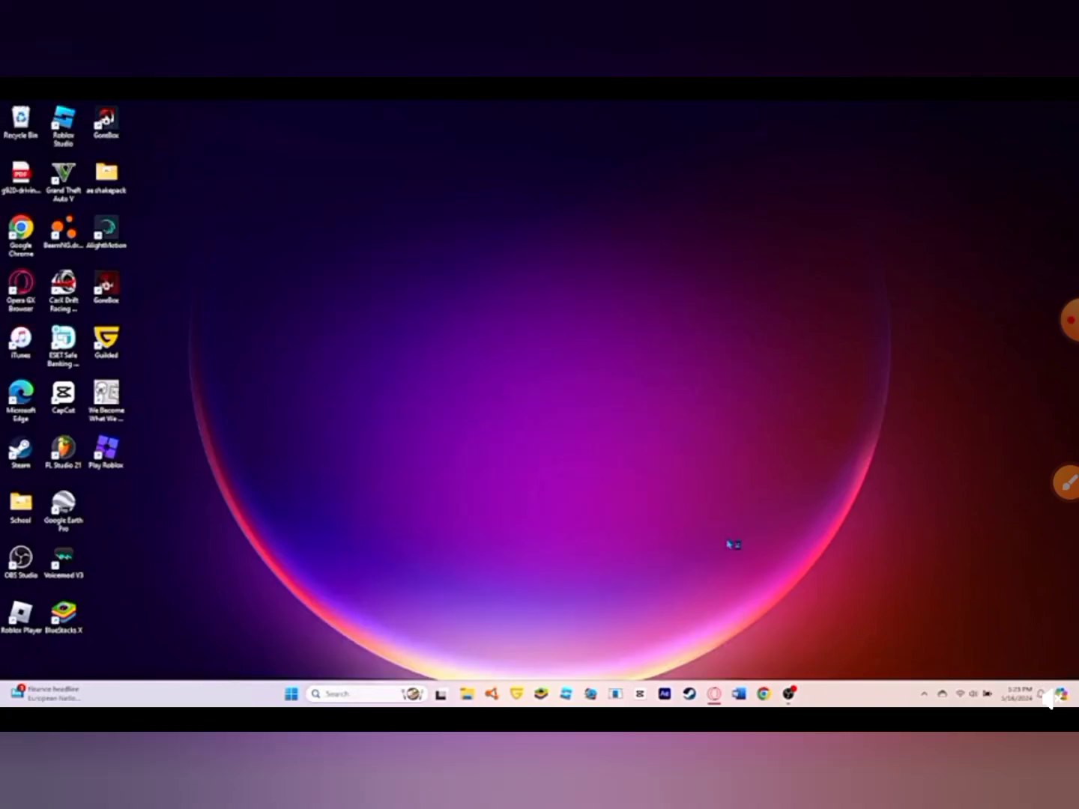
mouse_move(671, 551)
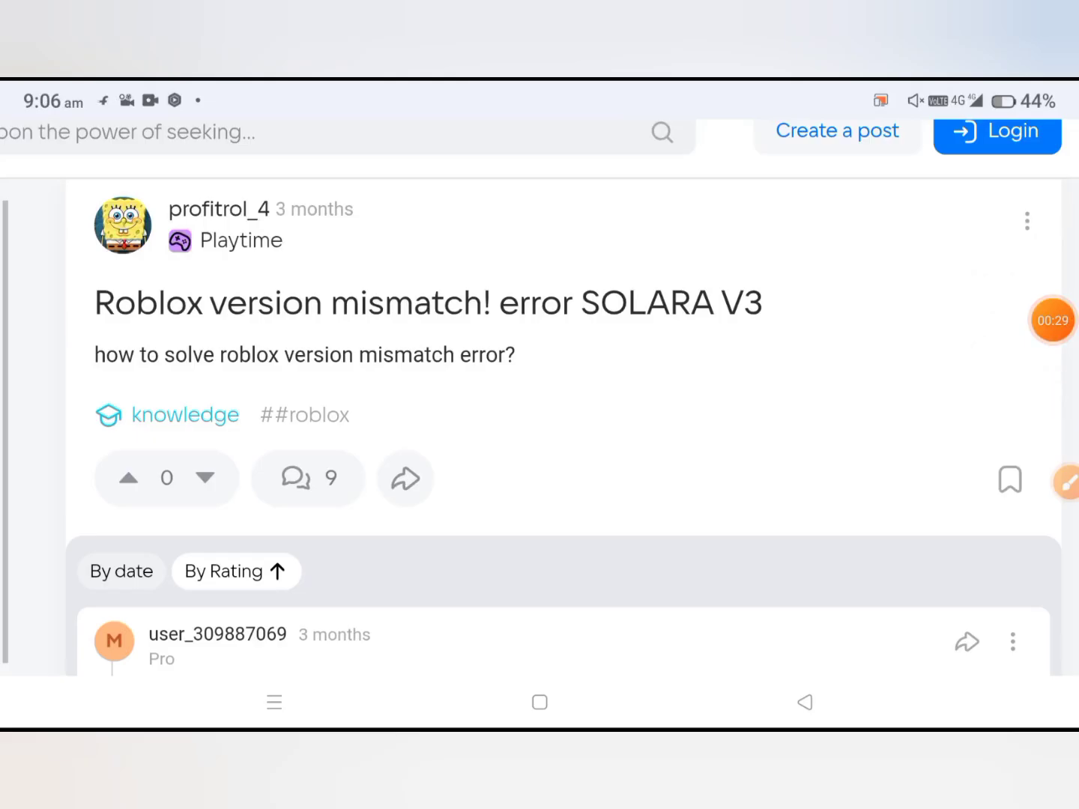
scroll(down, 3)
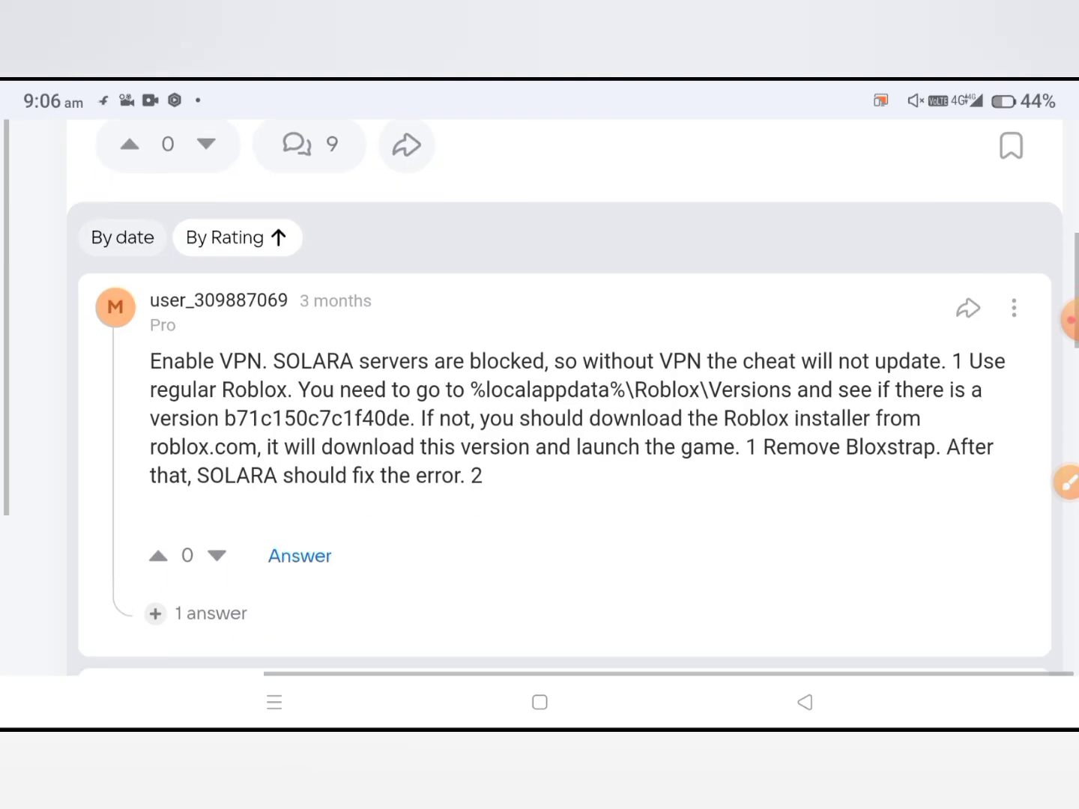
scroll(down, 3)
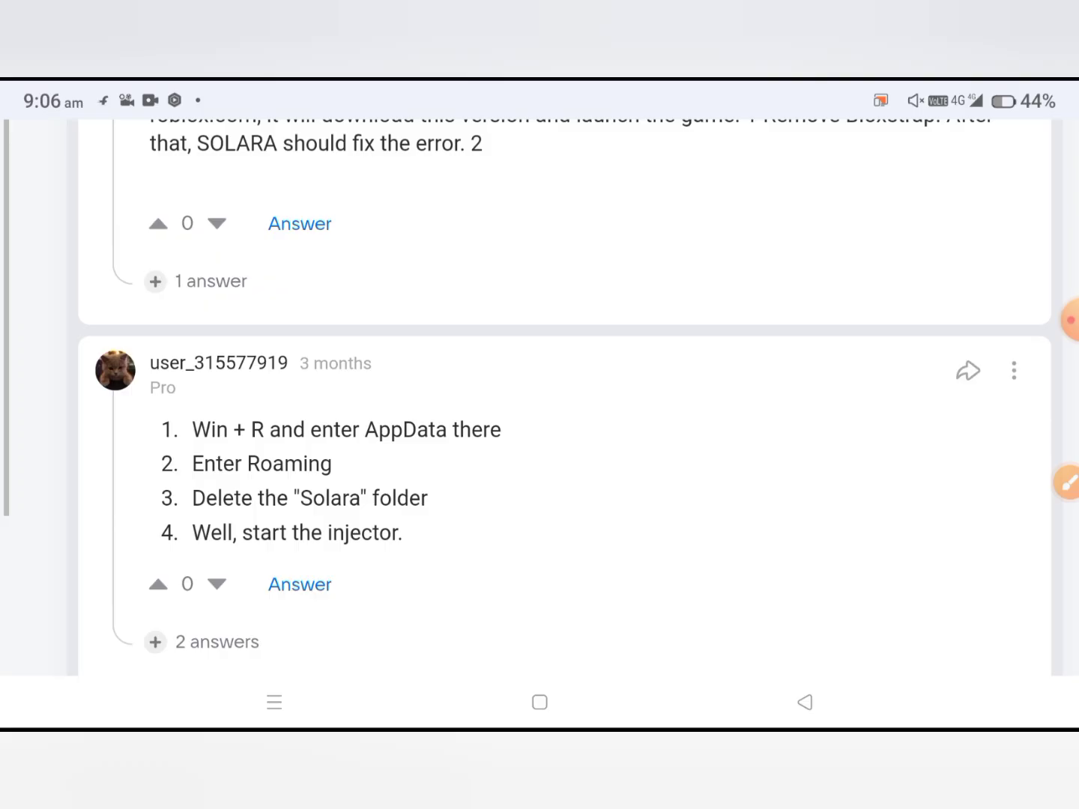
scroll(down, 3)
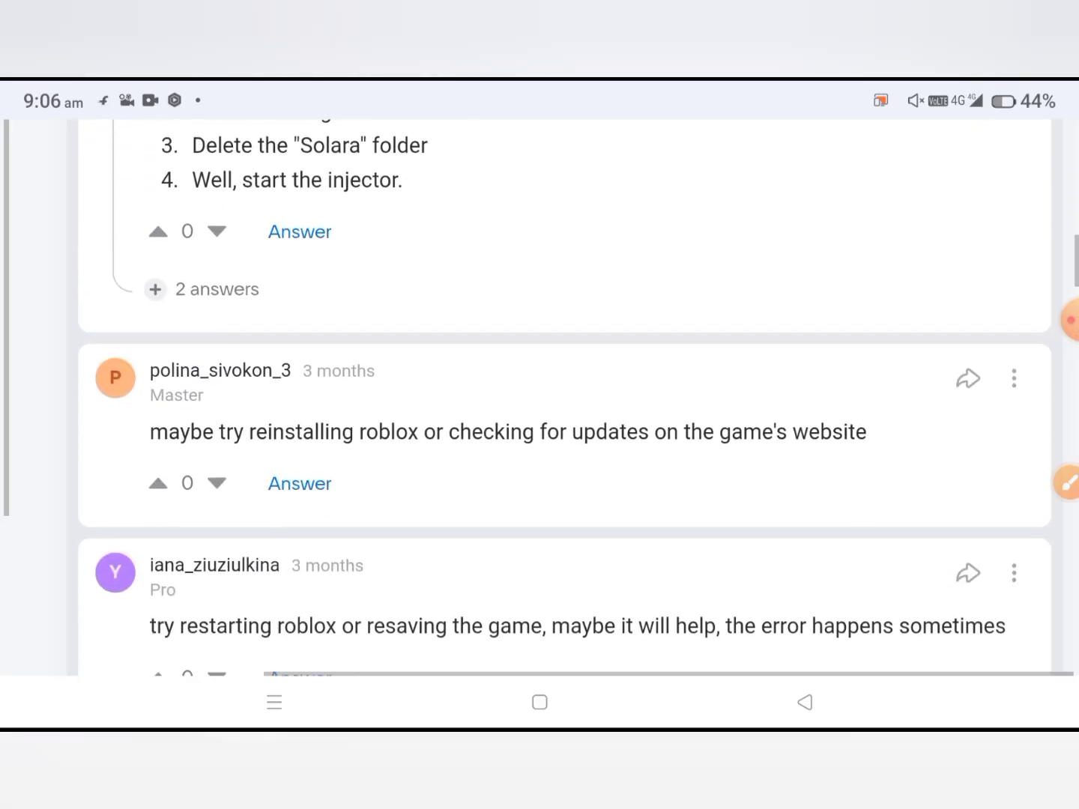